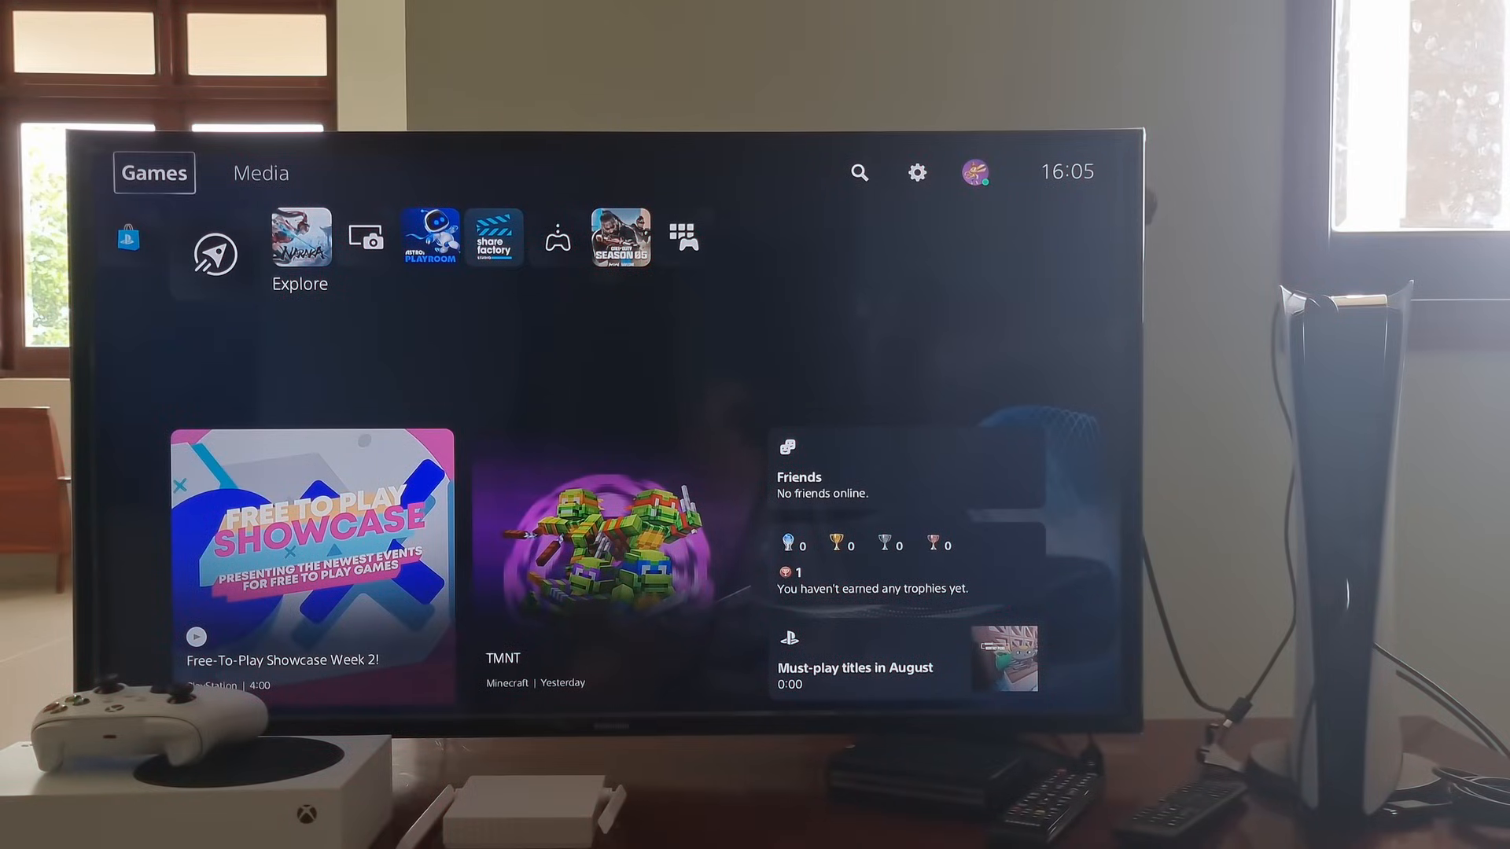
{"action": "mouse_move", "coordinate": [913, 172]}
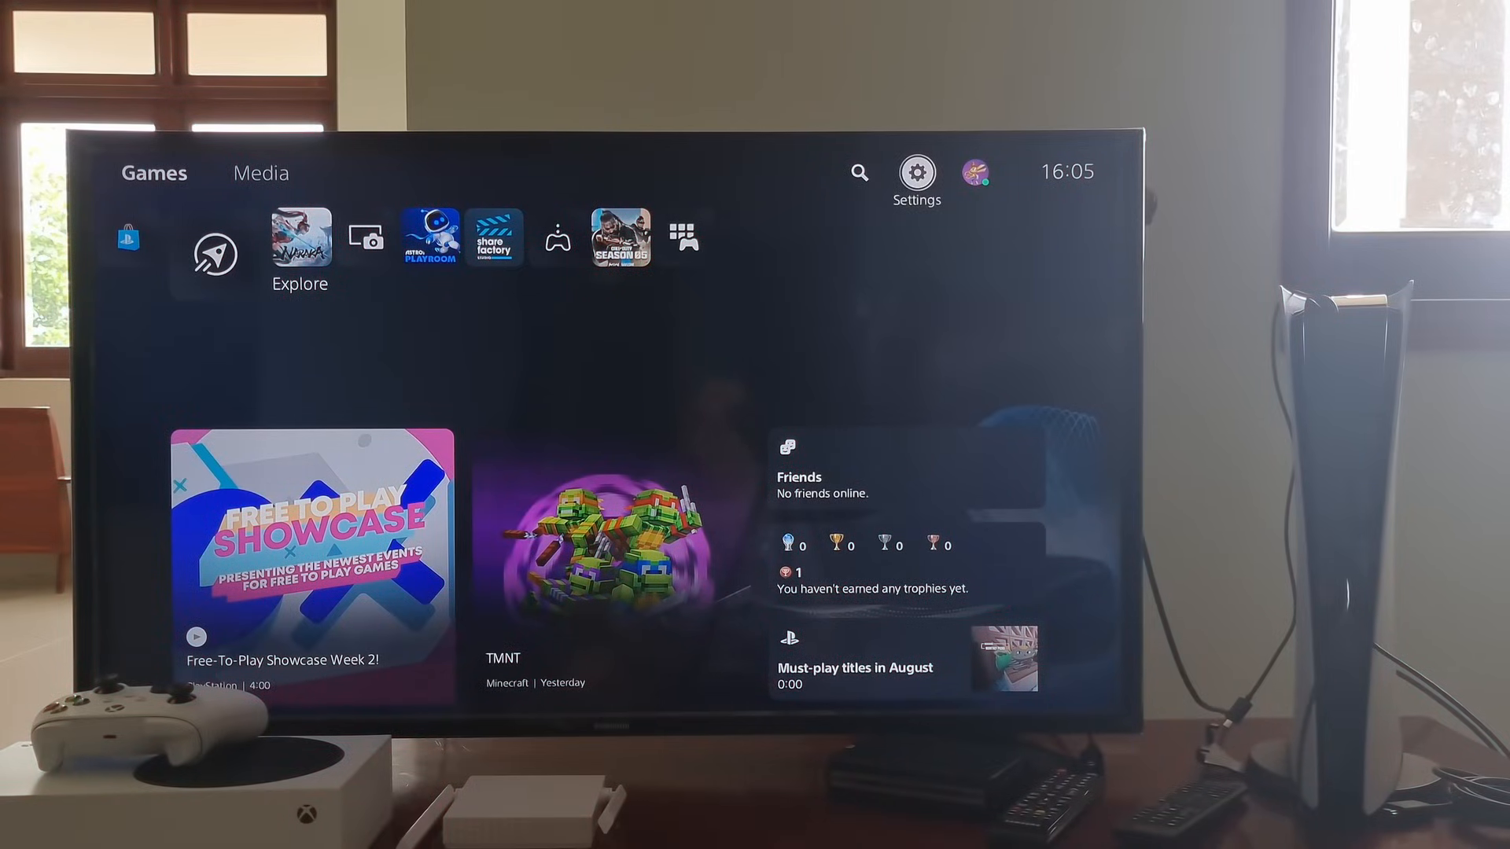
Open Settings from the home screen, then System to show System Software options.
{"action": "left_click", "coordinate": [913, 171]}
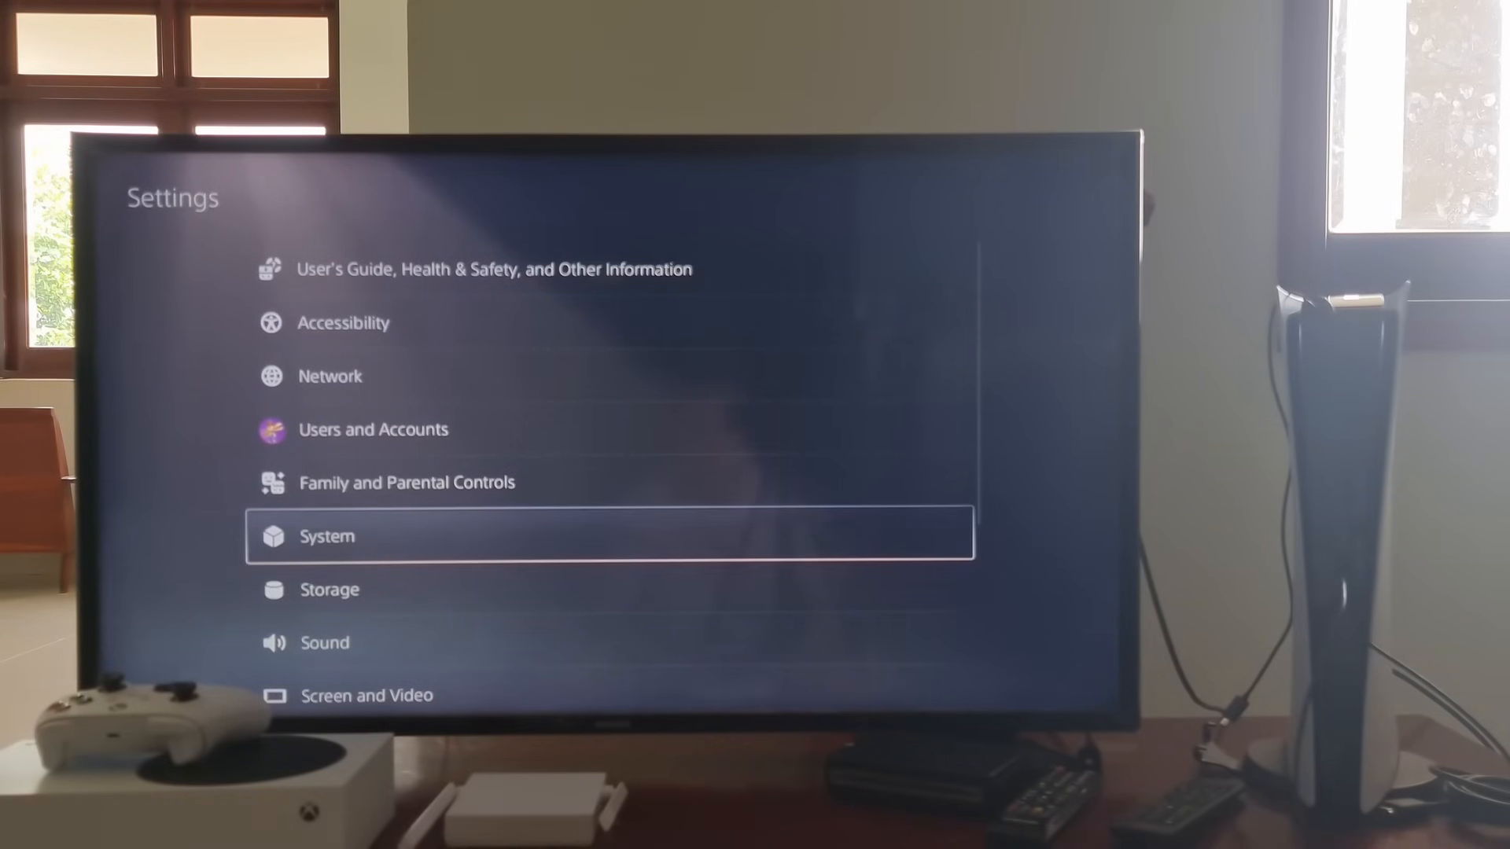
{"action": "left_click", "coordinate": [326, 537]}
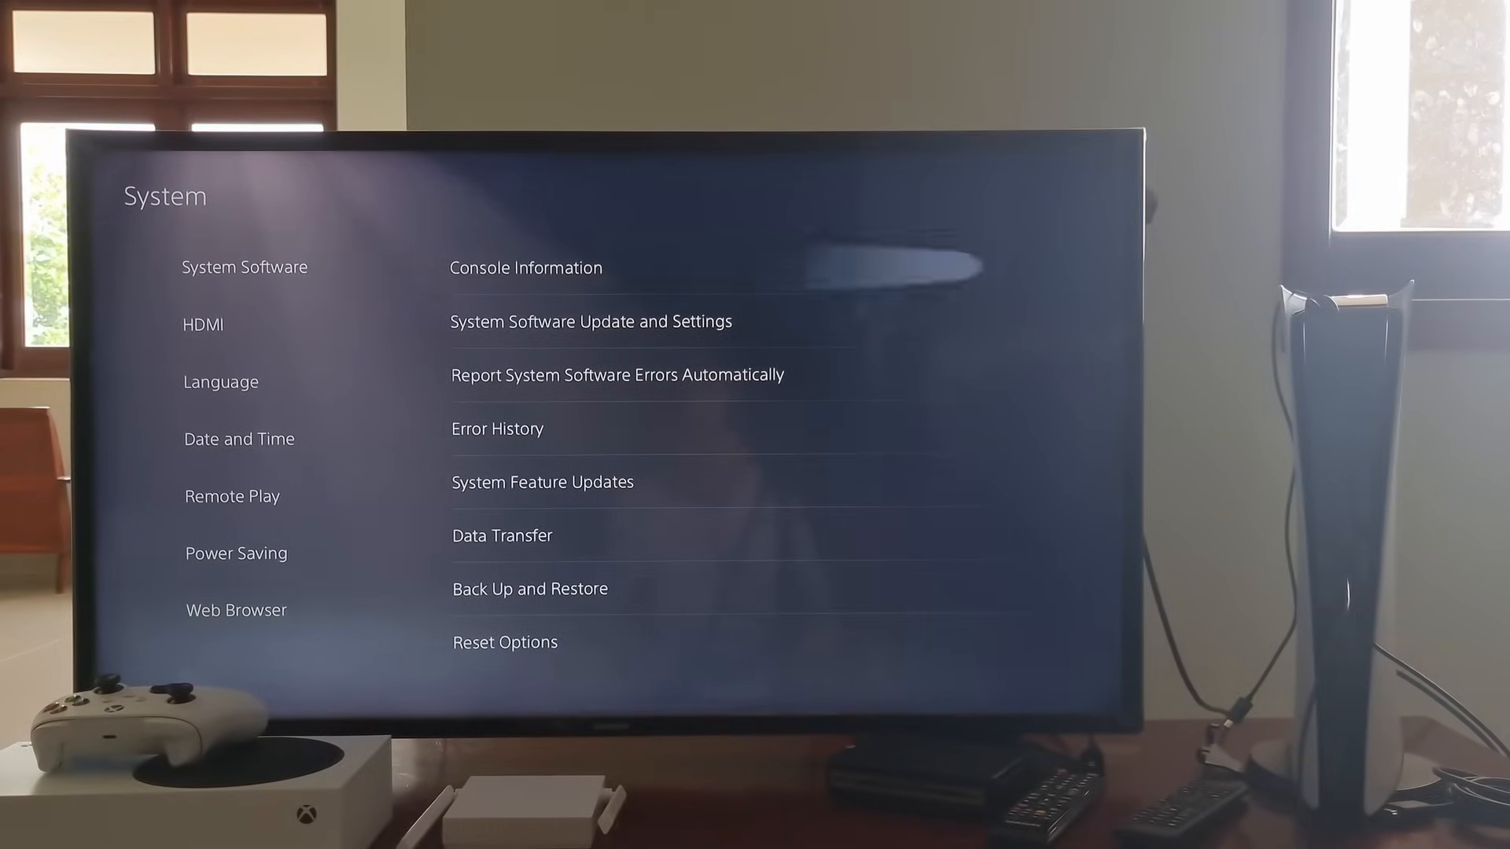